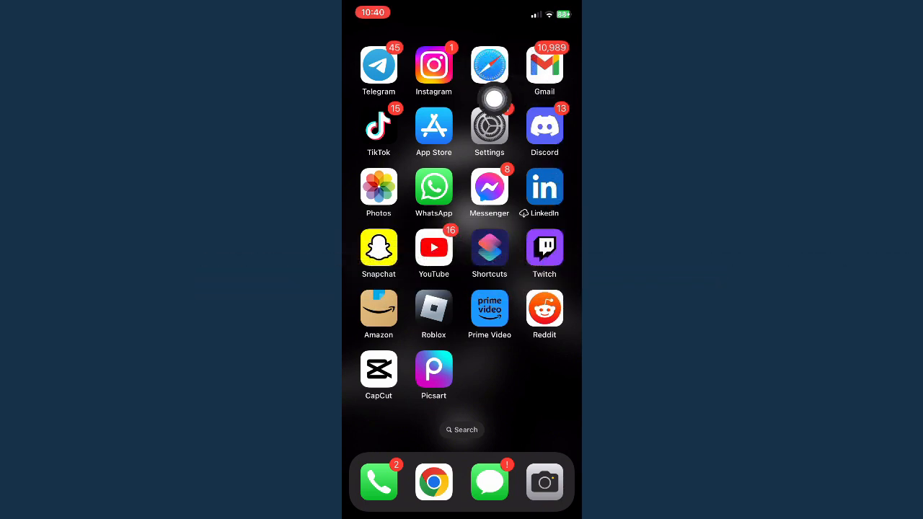
Launch Safari and load roblox.com to its signed-in Home page
click(434, 309)
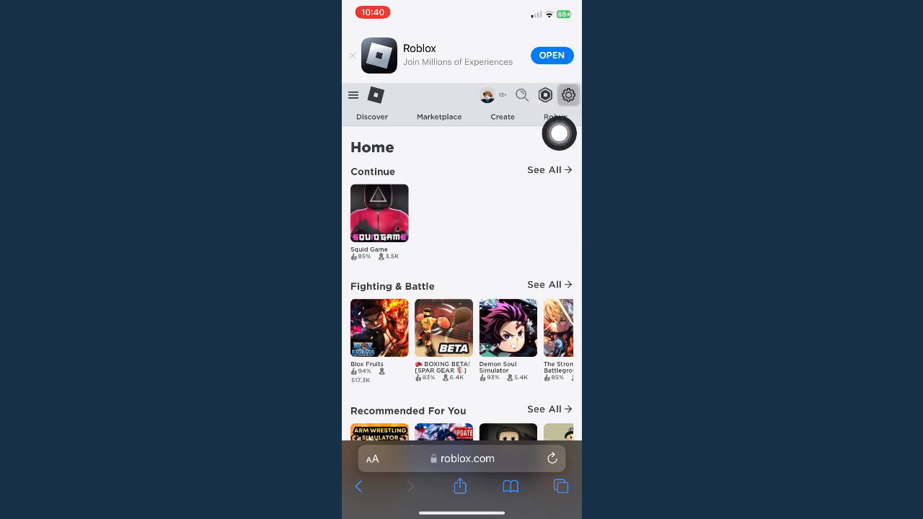
Go to My Settings via the gear menu and switch to the Privacy section
click(569, 94)
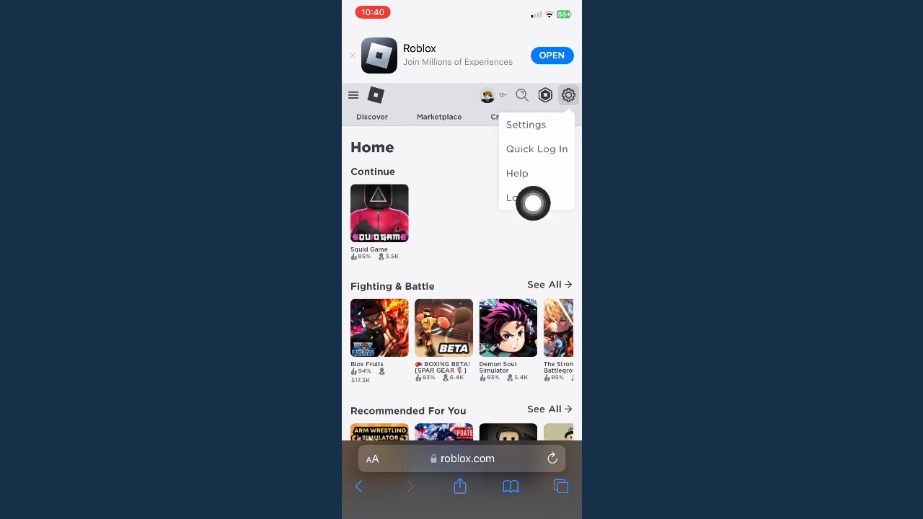
click(526, 124)
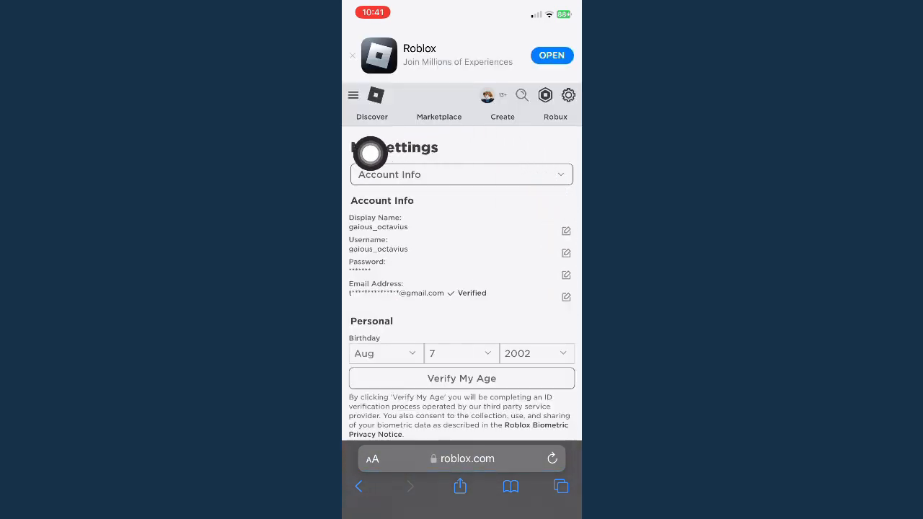
click(462, 173)
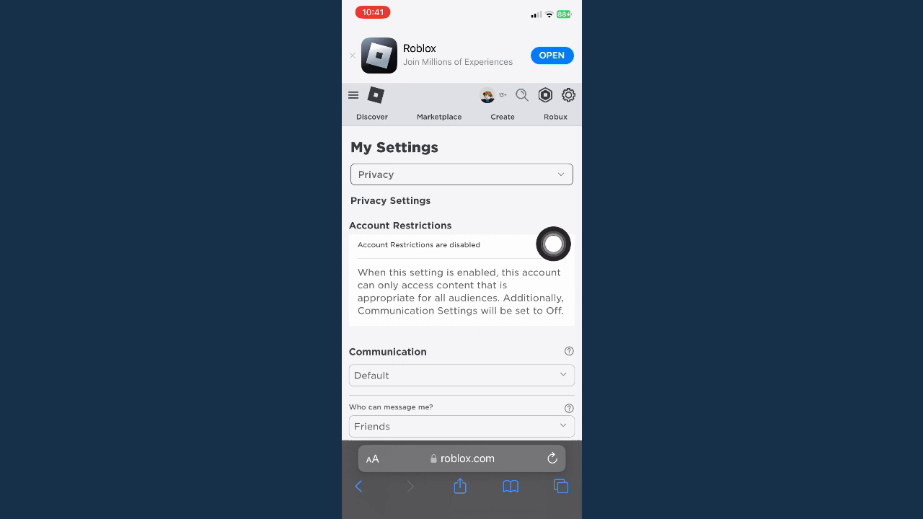
scroll(down, 3)
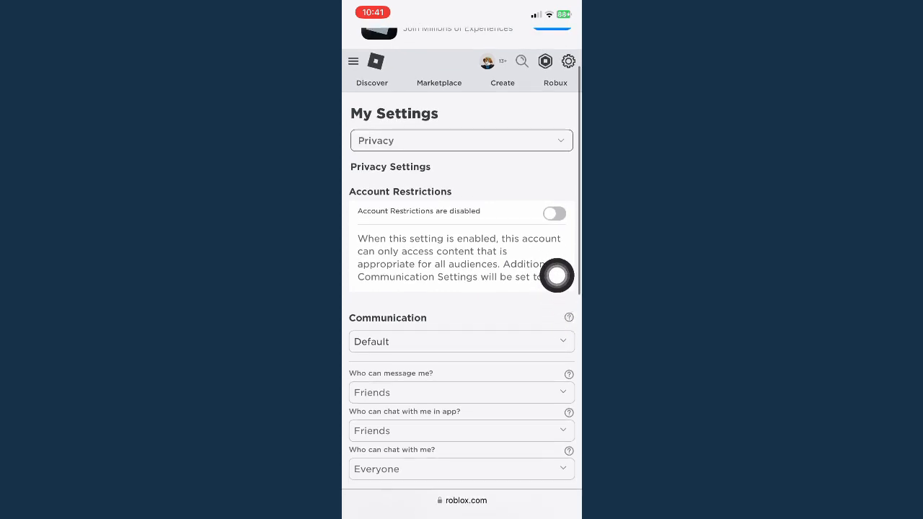
mouse_move(444, 230)
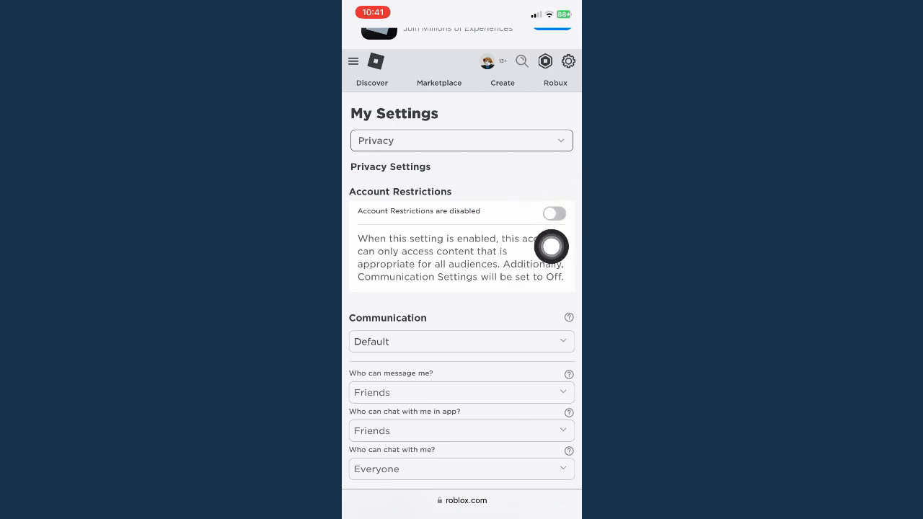
mouse_move(560, 240)
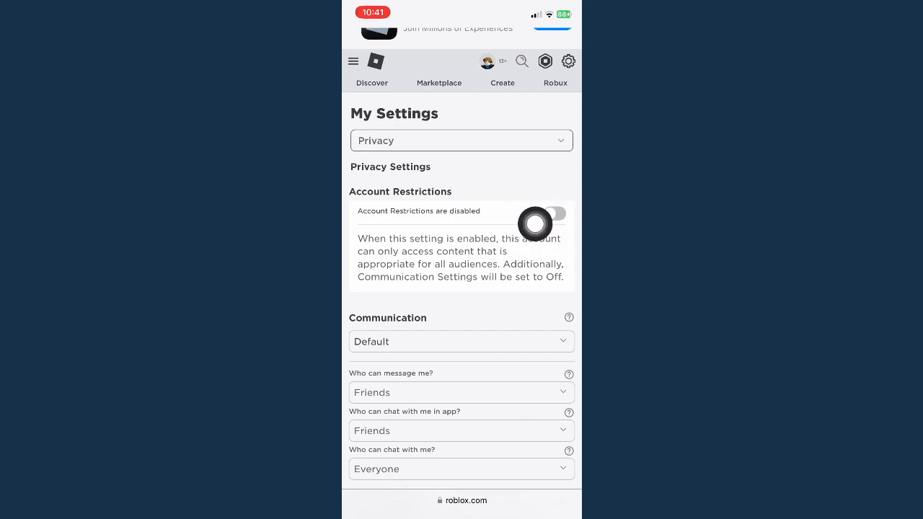
click(554, 214)
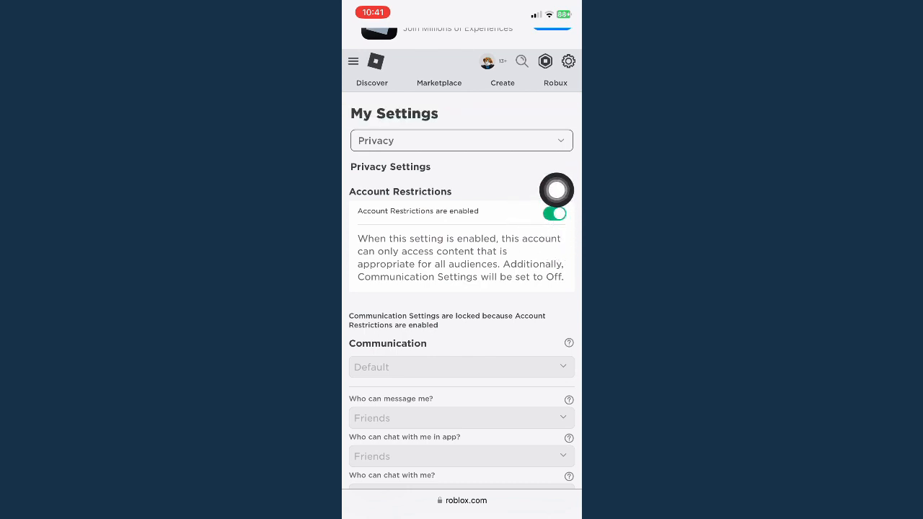
click(554, 213)
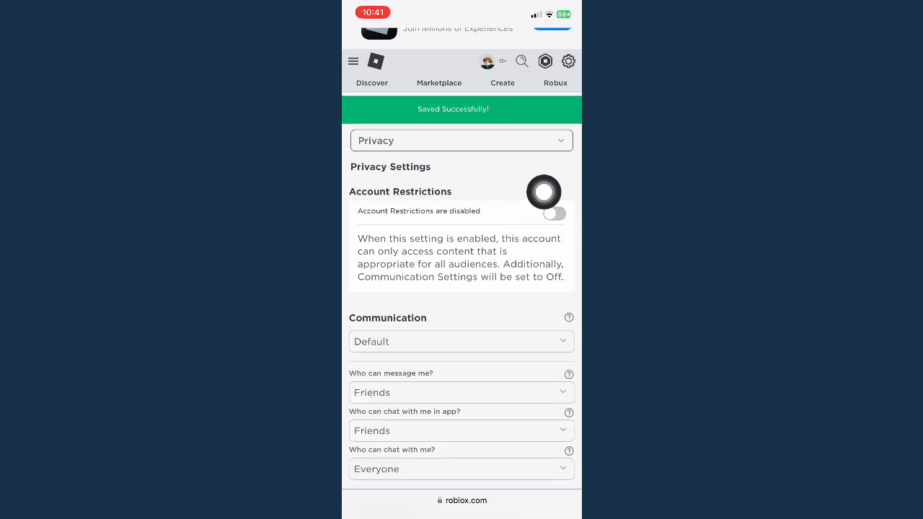
scroll(down, 3)
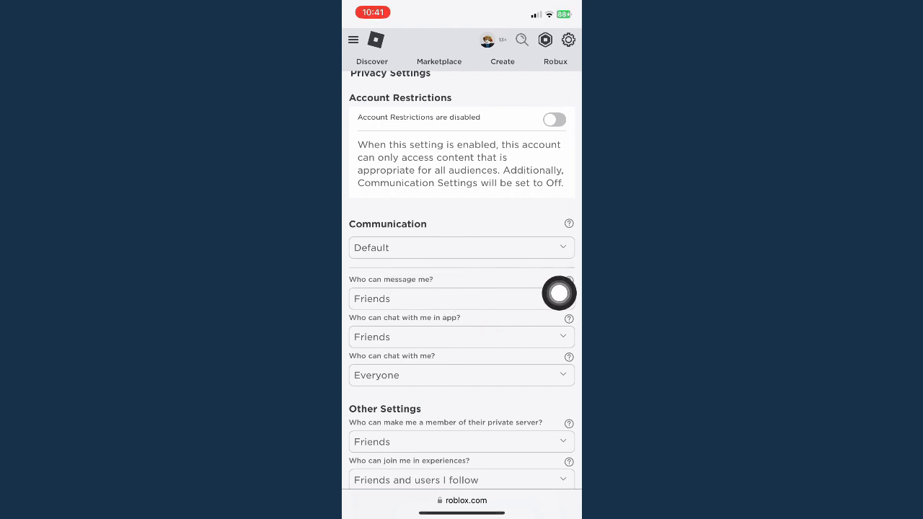
Set private server membership and 'join me in experiences' to Everyone
scroll(down, 3)
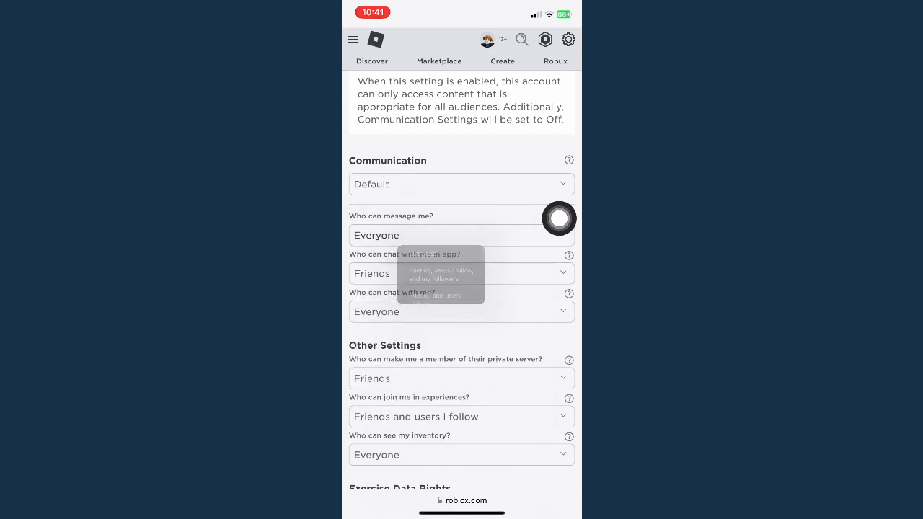
scroll(down, 3)
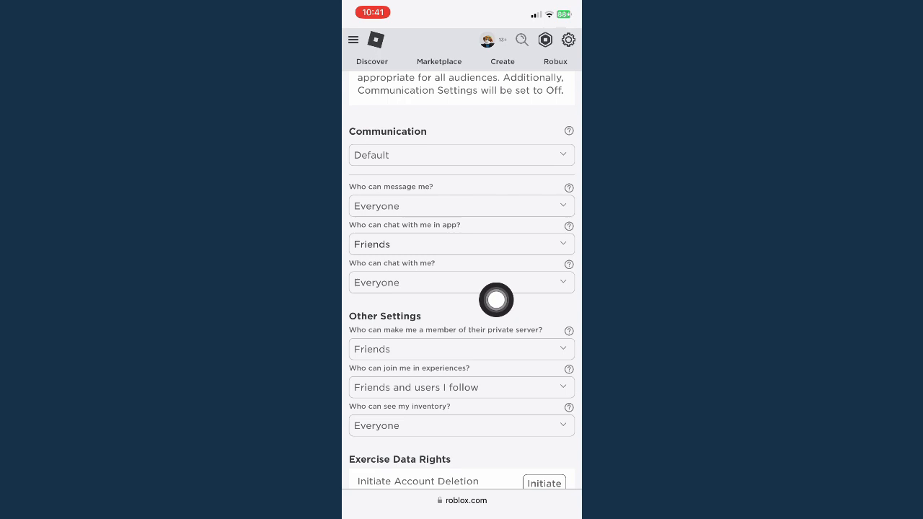
click(461, 282)
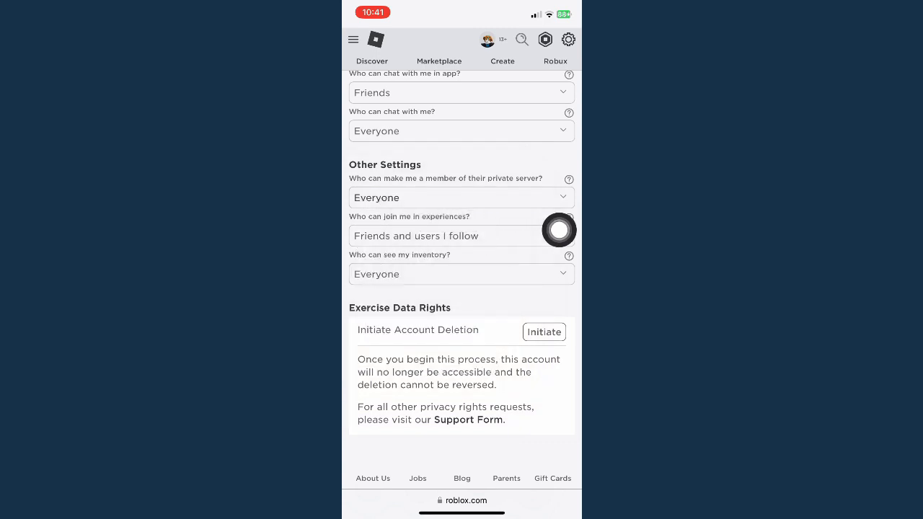
click(462, 236)
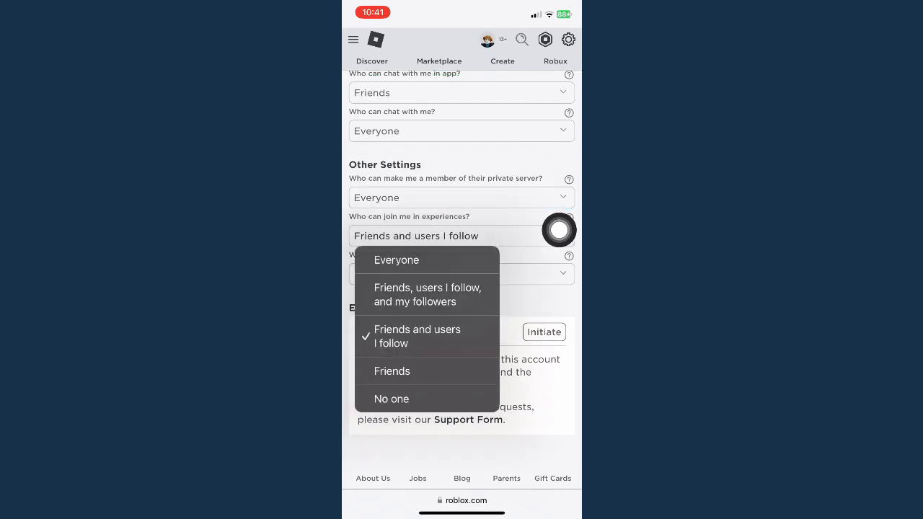
click(396, 260)
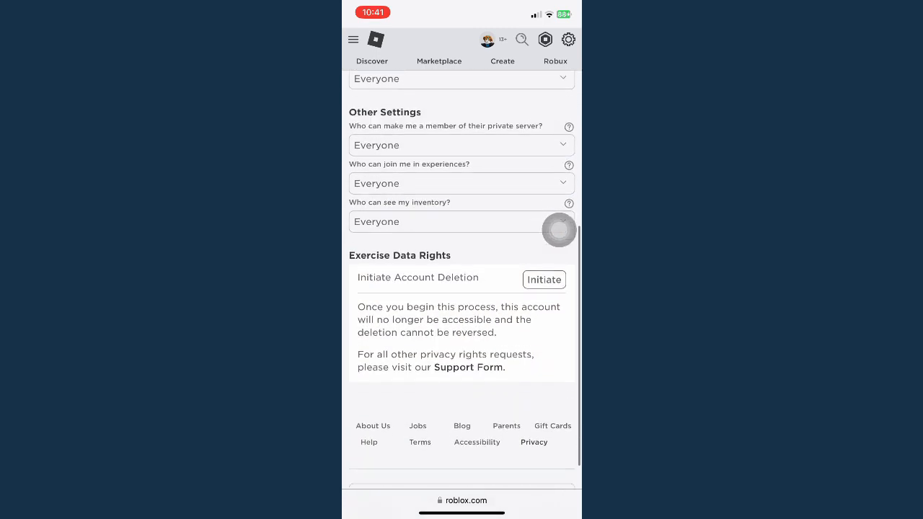